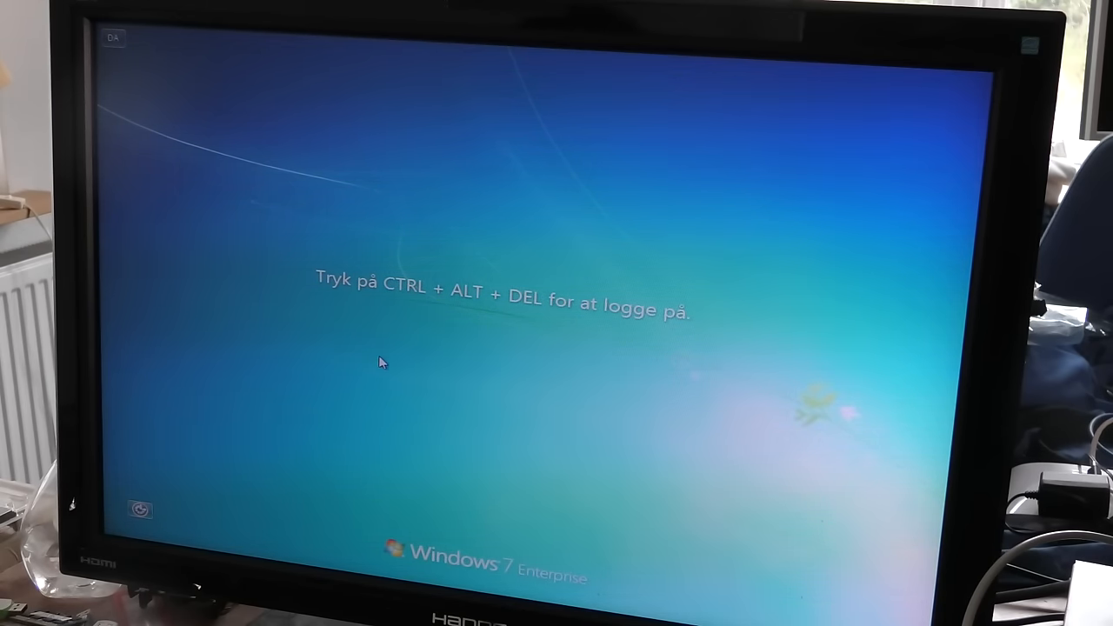
Enter the firmware setup during startup to reach the ThinkCentre main system summary page.
{"action": "key", "text": "del"}
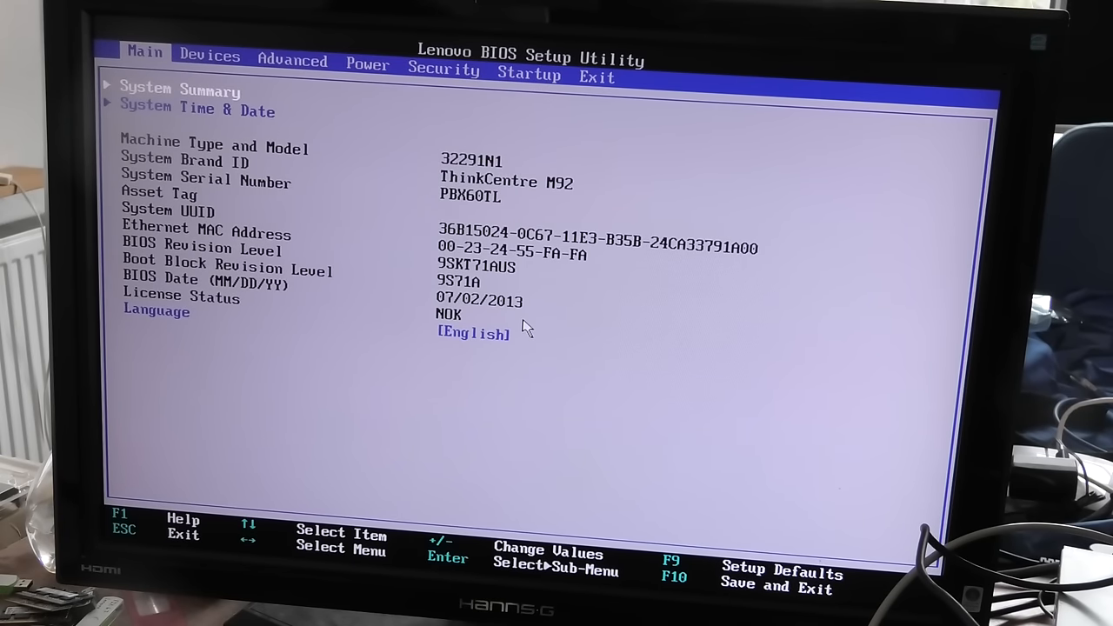
{"action": "mouse_move", "coordinate": [253, 212]}
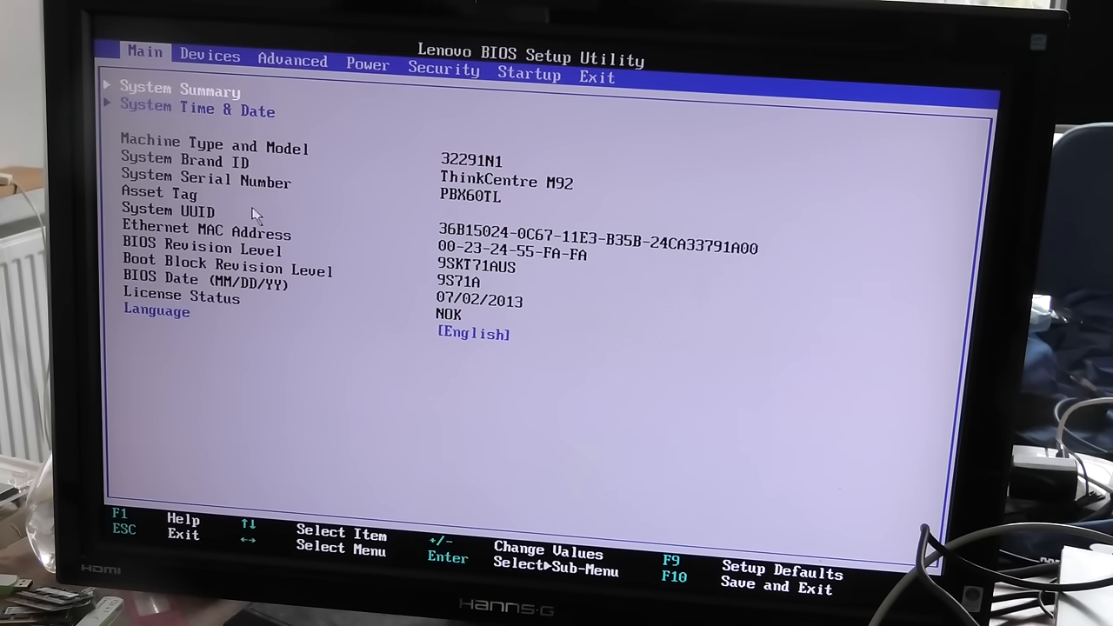
{"action": "mouse_move", "coordinate": [170, 166]}
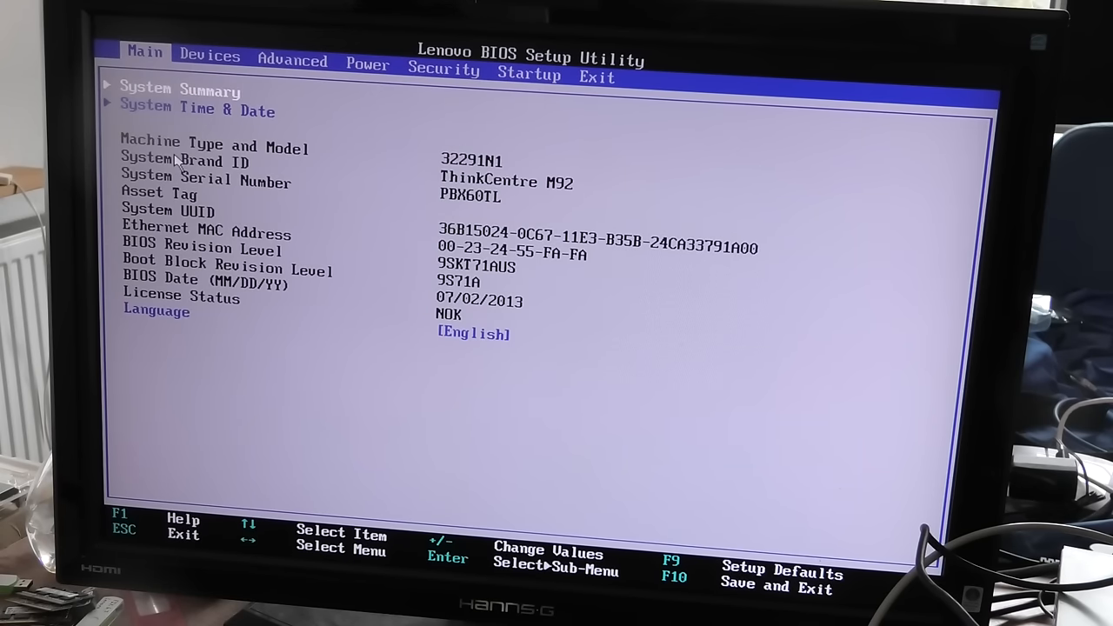
{"action": "mouse_move", "coordinate": [108, 87]}
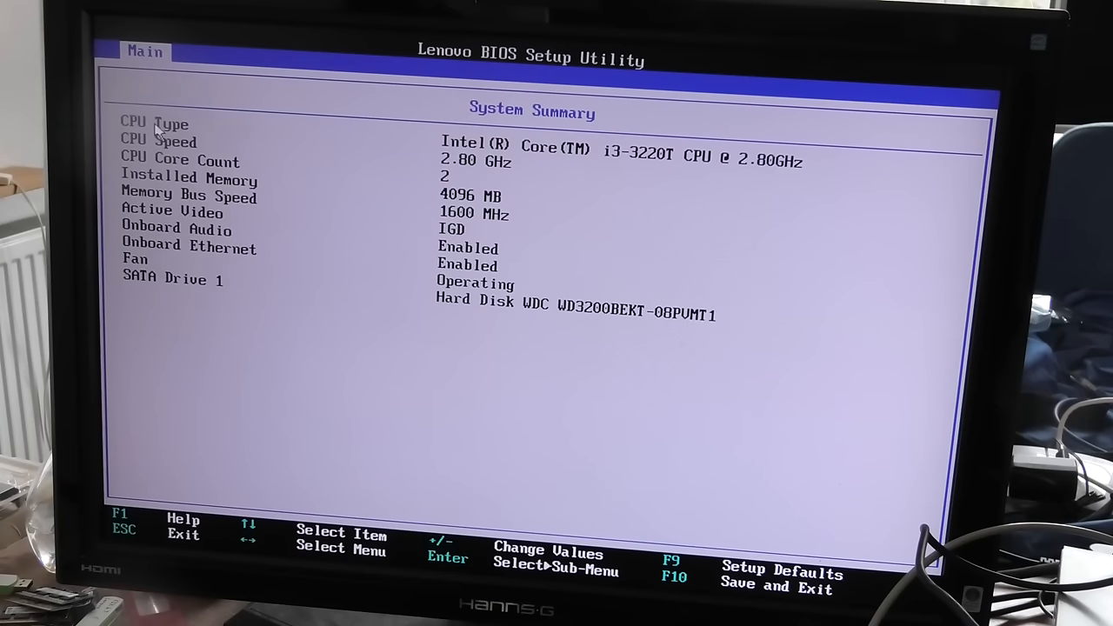
{"action": "mouse_move", "coordinate": [647, 171]}
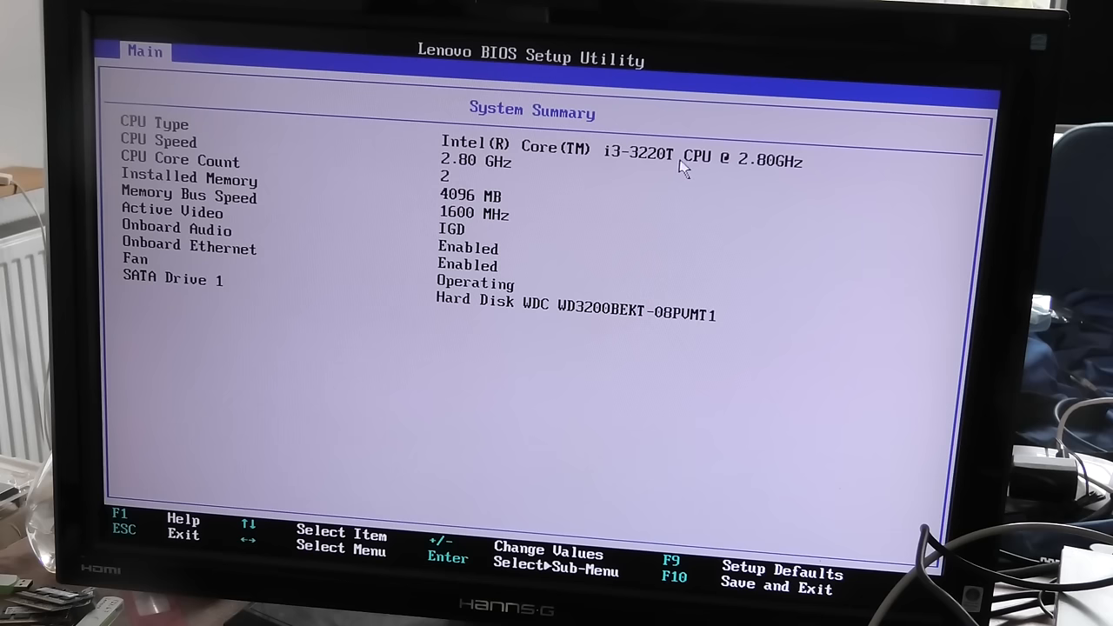
{"action": "mouse_move", "coordinate": [416, 207]}
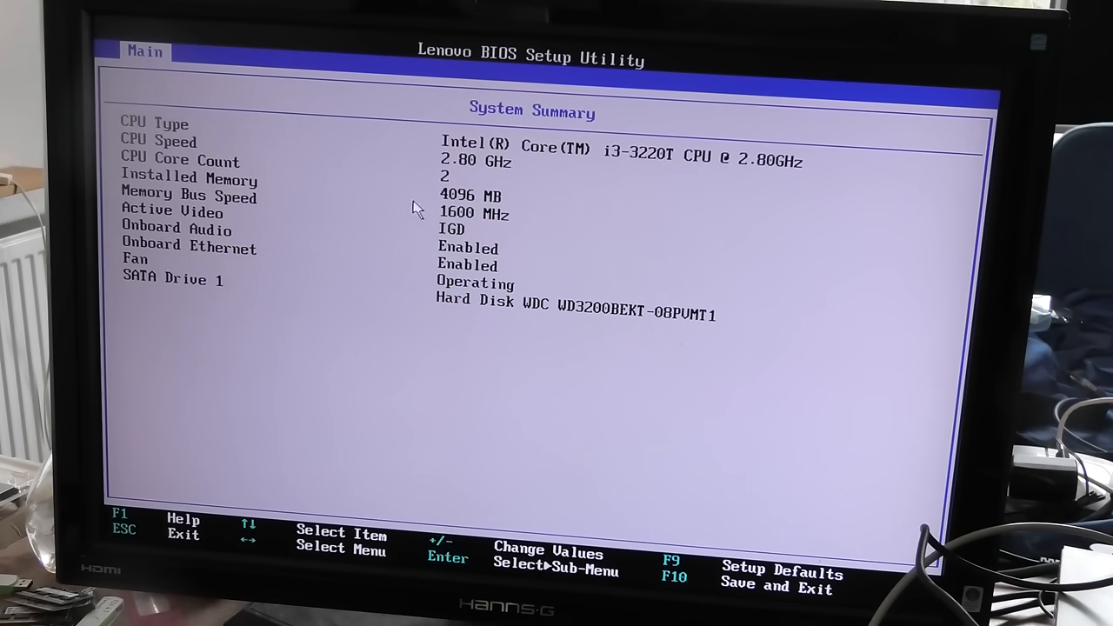
{"action": "mouse_move", "coordinate": [337, 193]}
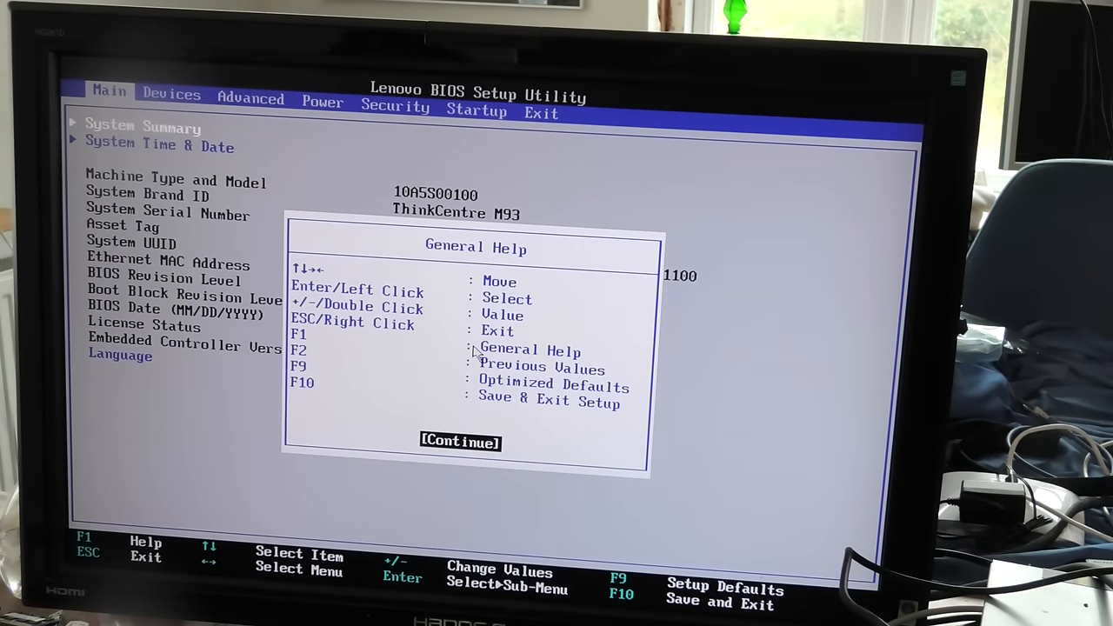
Close the General Help dialog via Continue to reveal the ThinkCentre M93 main information page.
{"action": "left_click", "coordinate": [459, 442]}
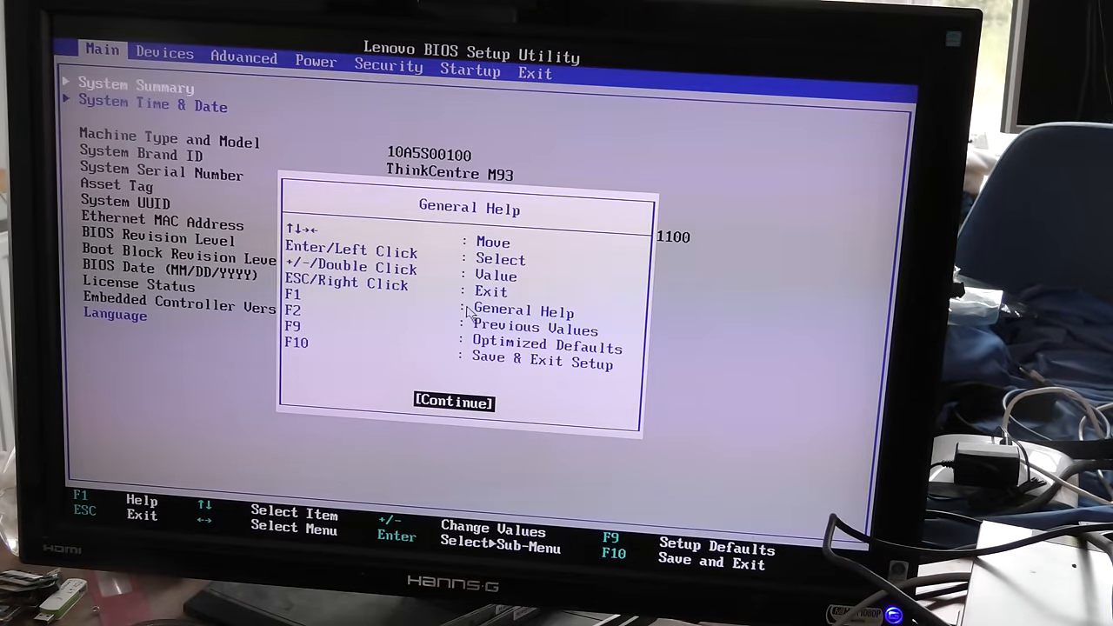
{"action": "left_click", "coordinate": [452, 401]}
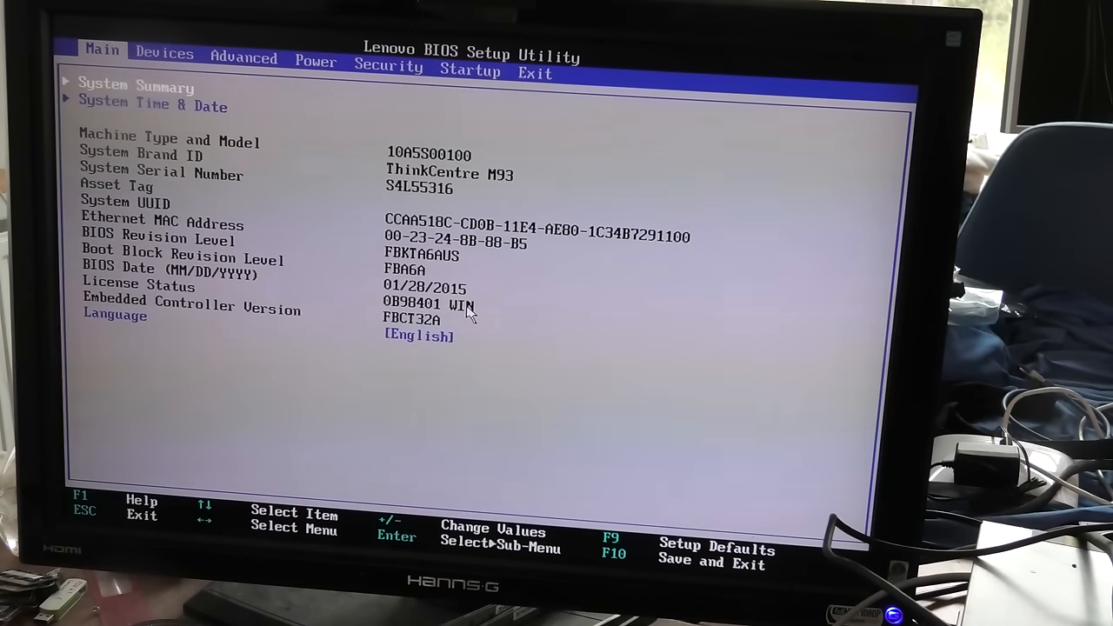